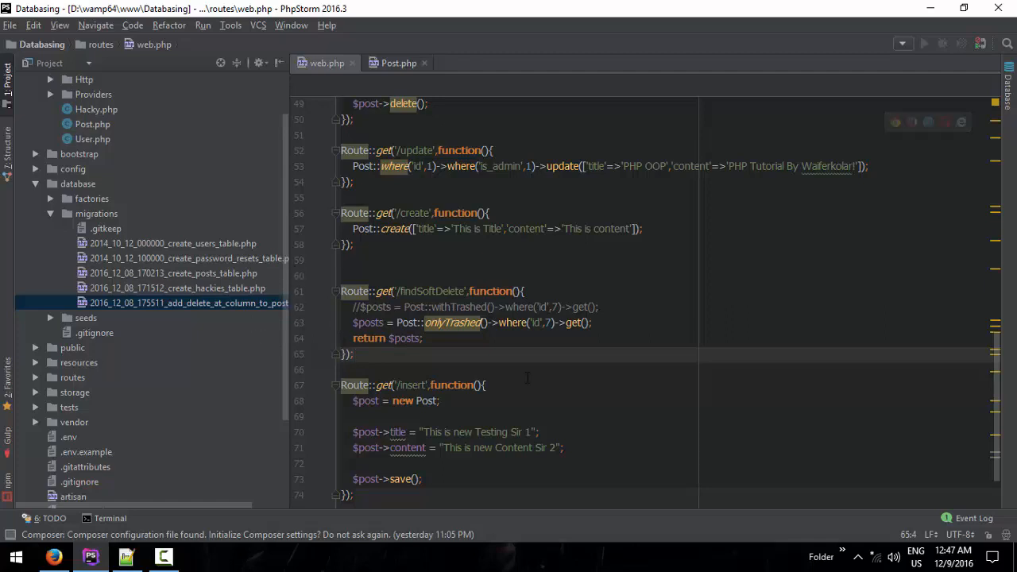
{"action": "mouse_move", "coordinate": [236, 441]}
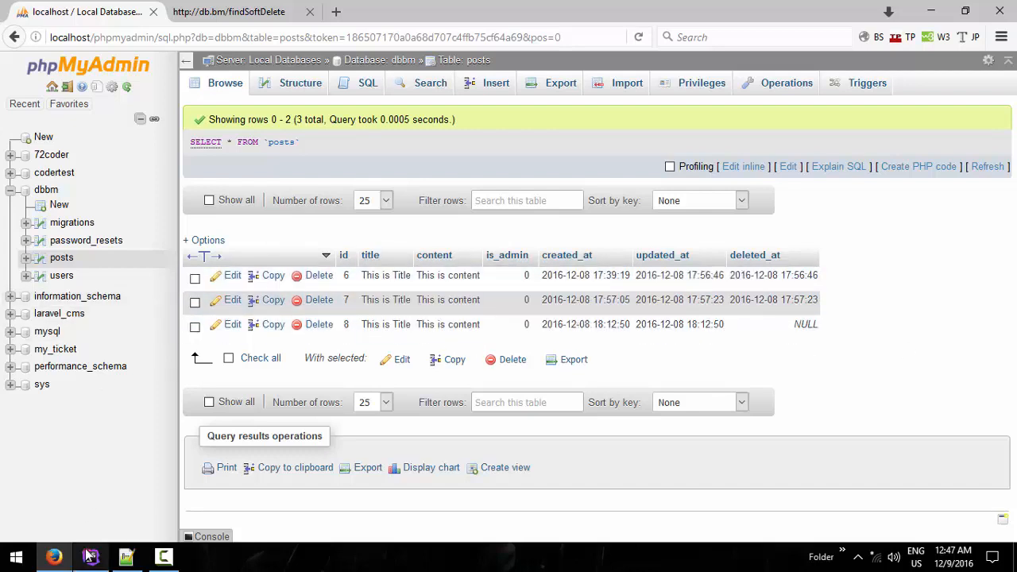
Step: Start a new Route::get('/restore', function(){ }) route in web.php
{"action": "left_click", "coordinate": [88, 556]}
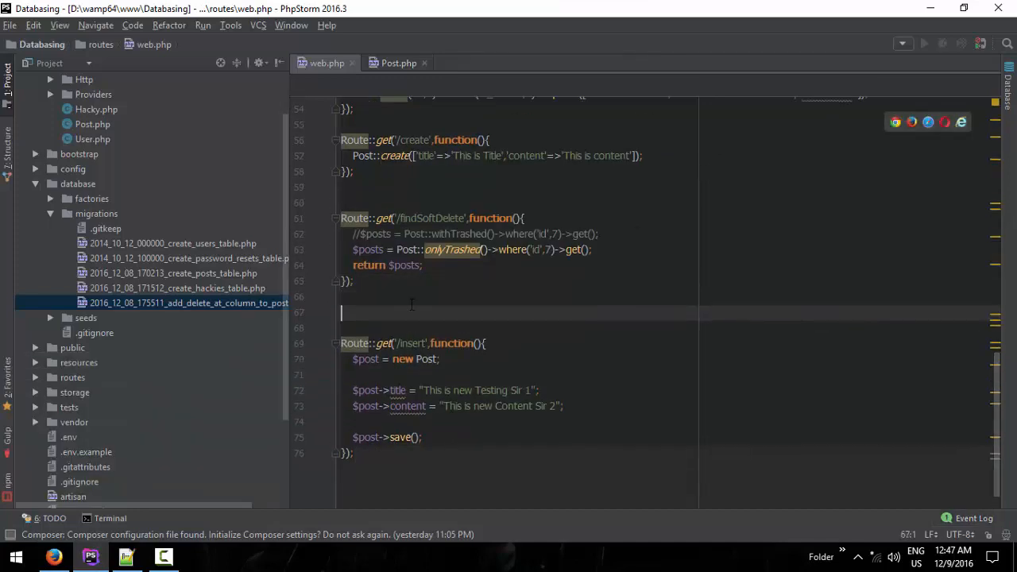
{"action": "type", "text": "Route::get()"}
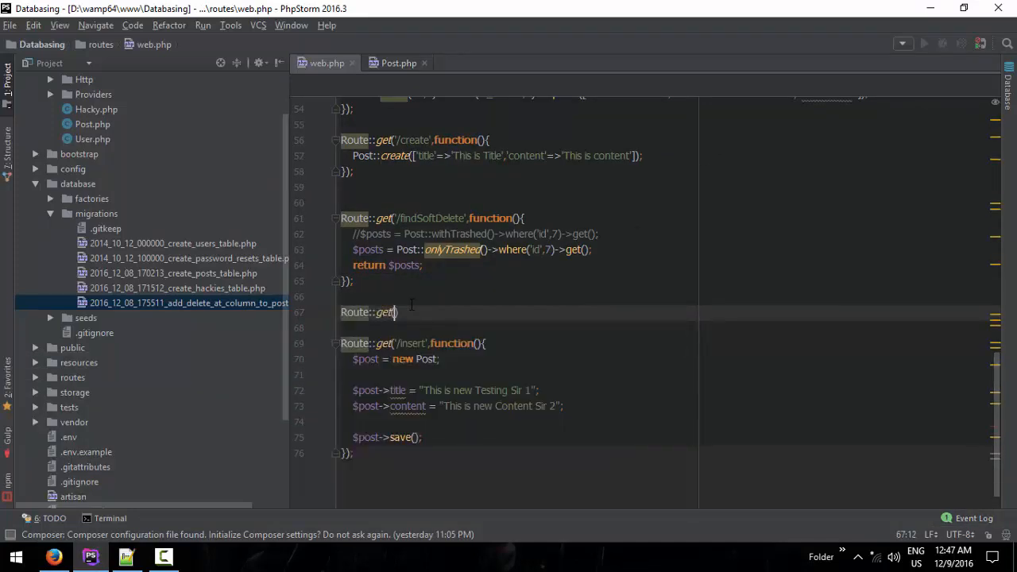
{"action": "type", "text": "'/resot"}
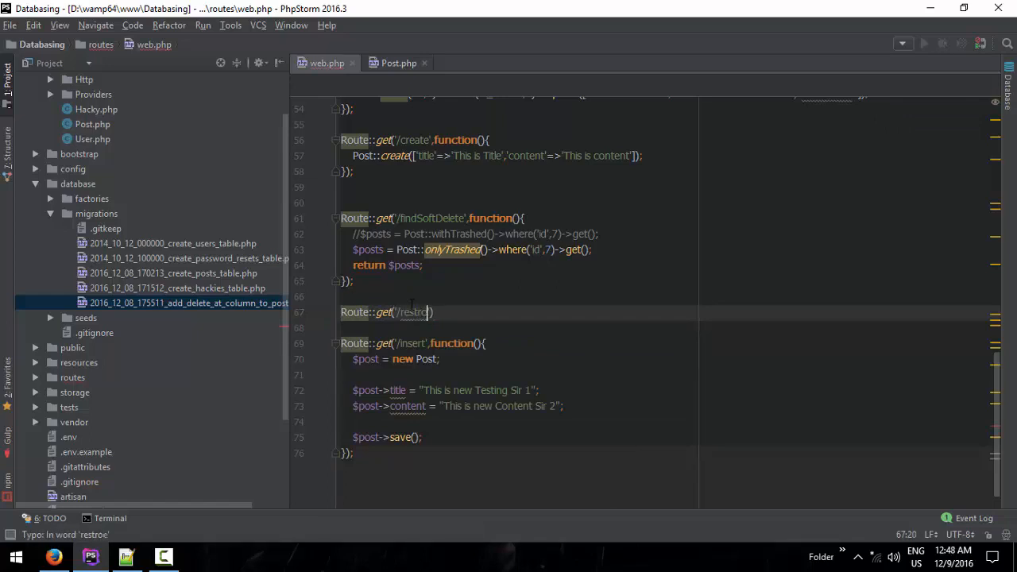
{"action": "key", "text": "Backspace"}
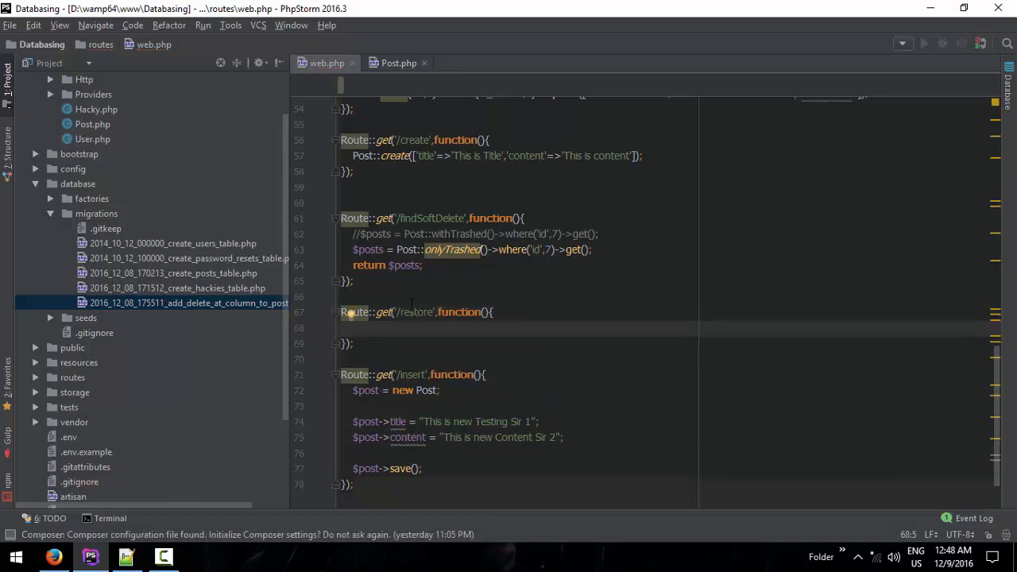
Step: Inside it write Post::onlyTrashed()->where('id' using autocompletion, then switch to Firefox
{"action": "type", "text": "$s"}
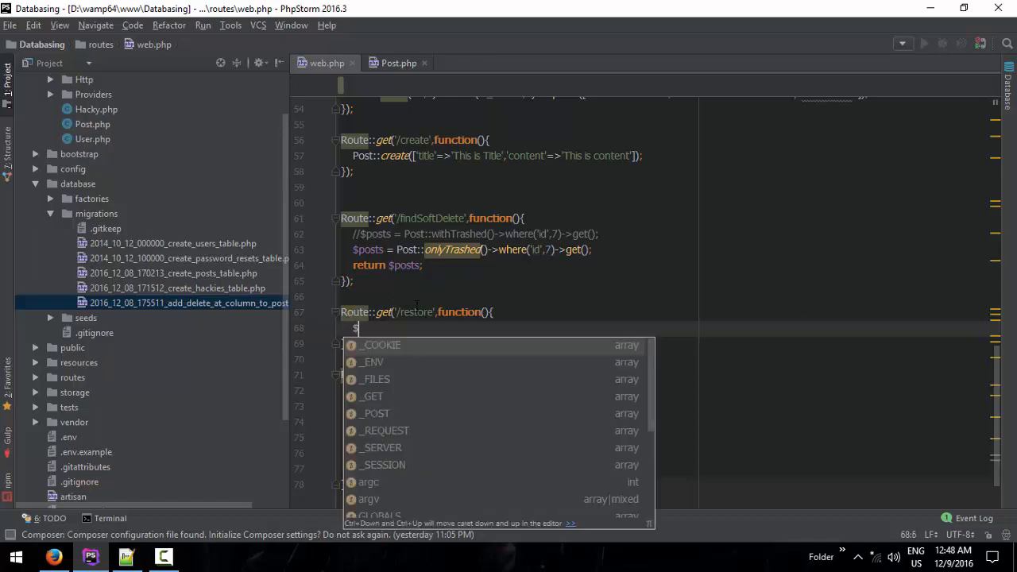
{"action": "type", "text": "POS"}
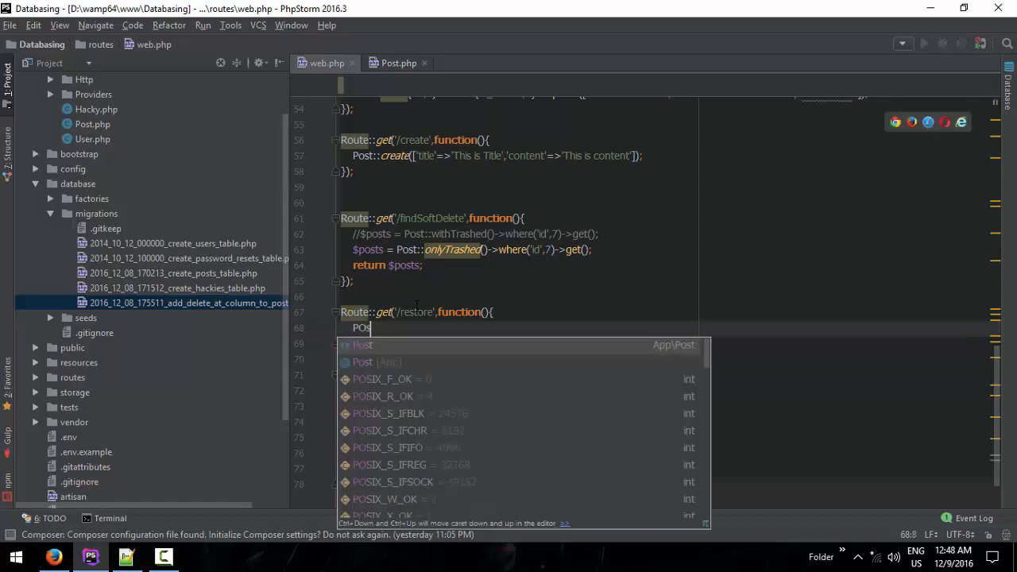
{"action": "type", "text": "t::"}
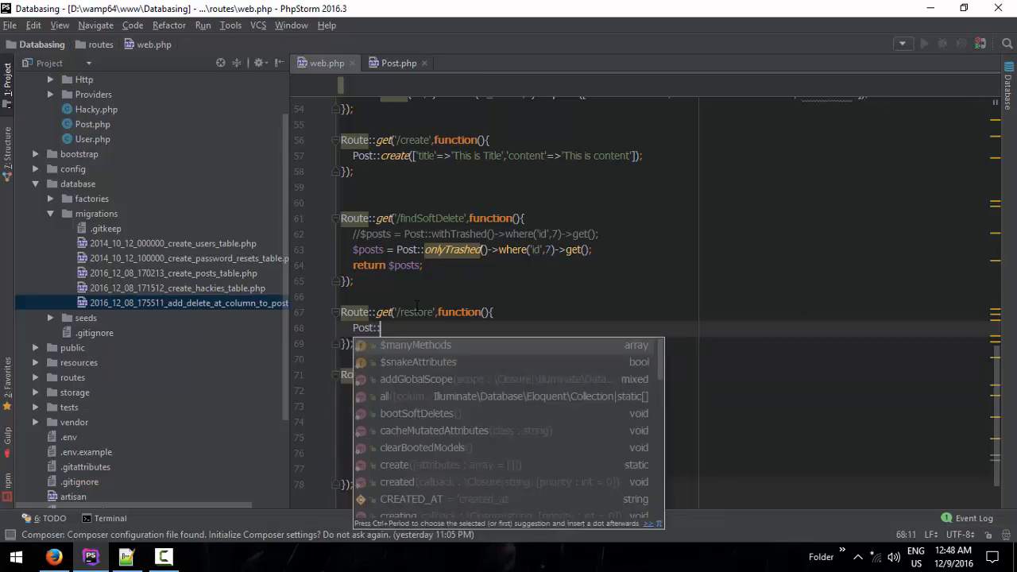
{"action": "type", "text": "onlyTrashed("}
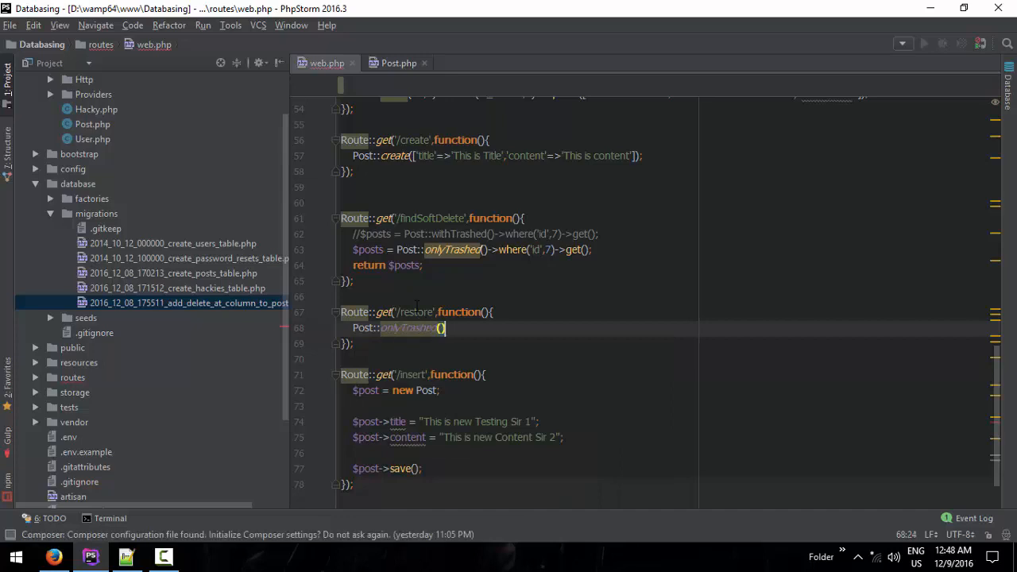
{"action": "type", "text": "->"}
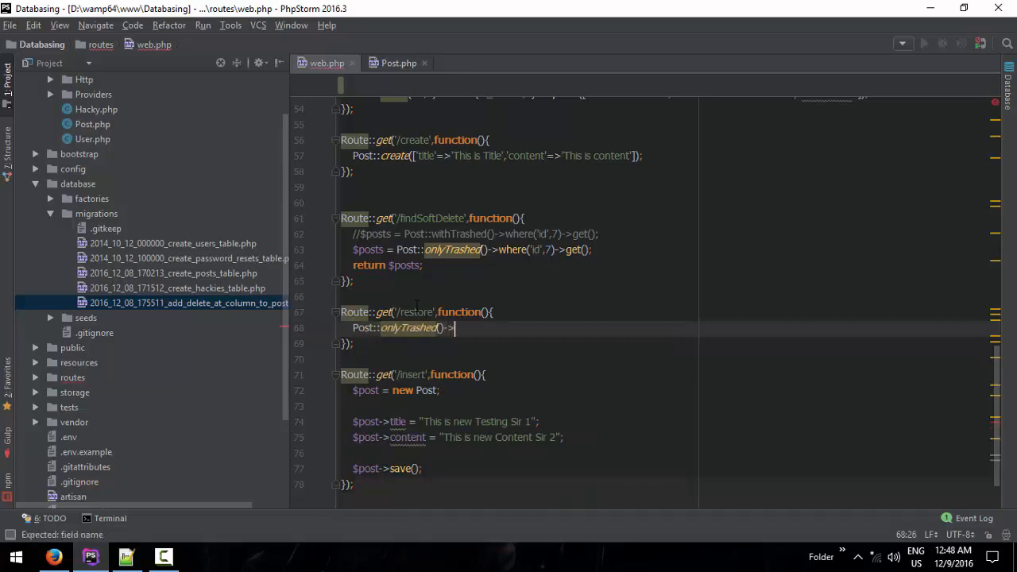
{"action": "type", "text": "where"}
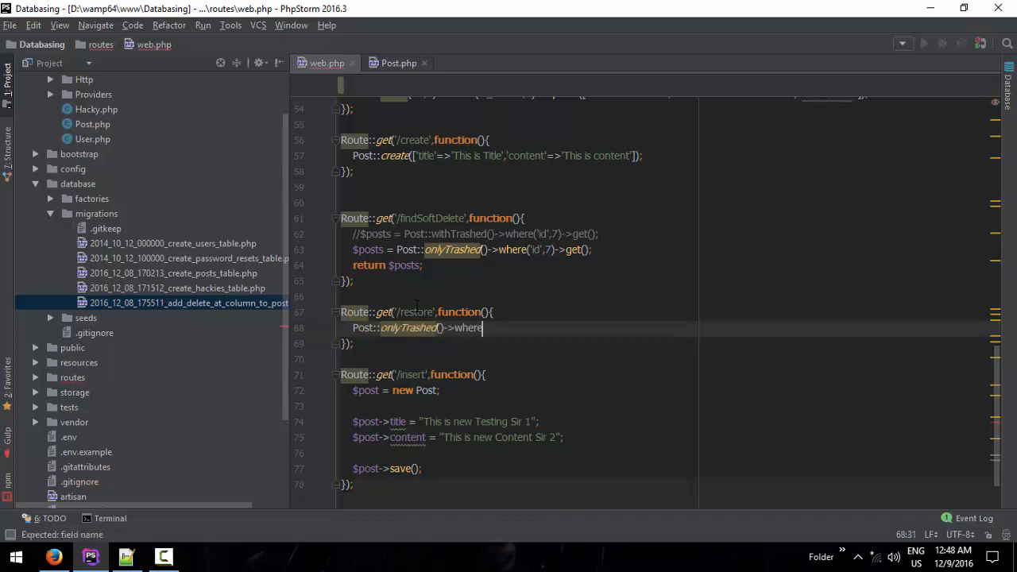
{"action": "type", "text": "()"}
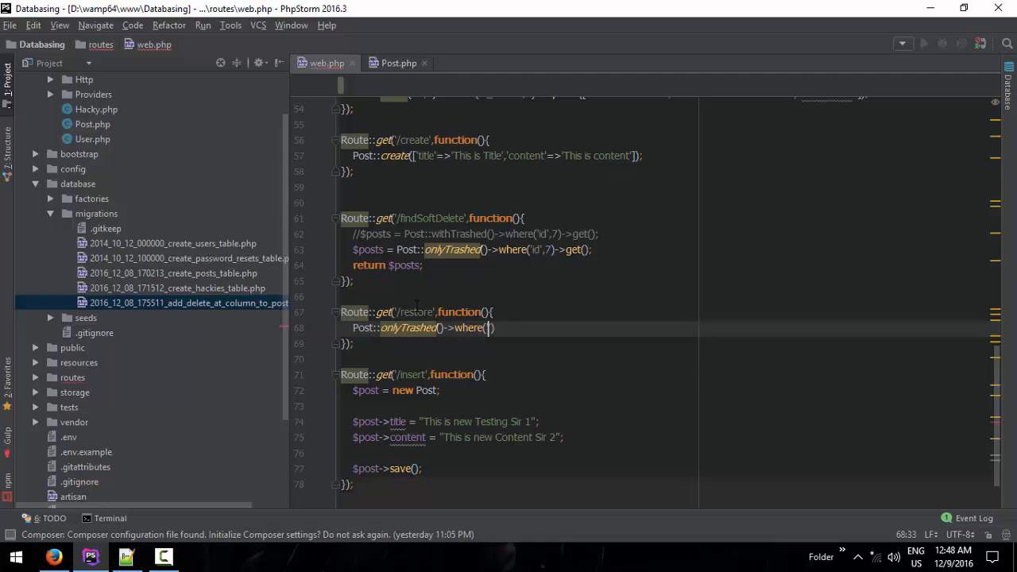
{"action": "type", "text": "'id"}
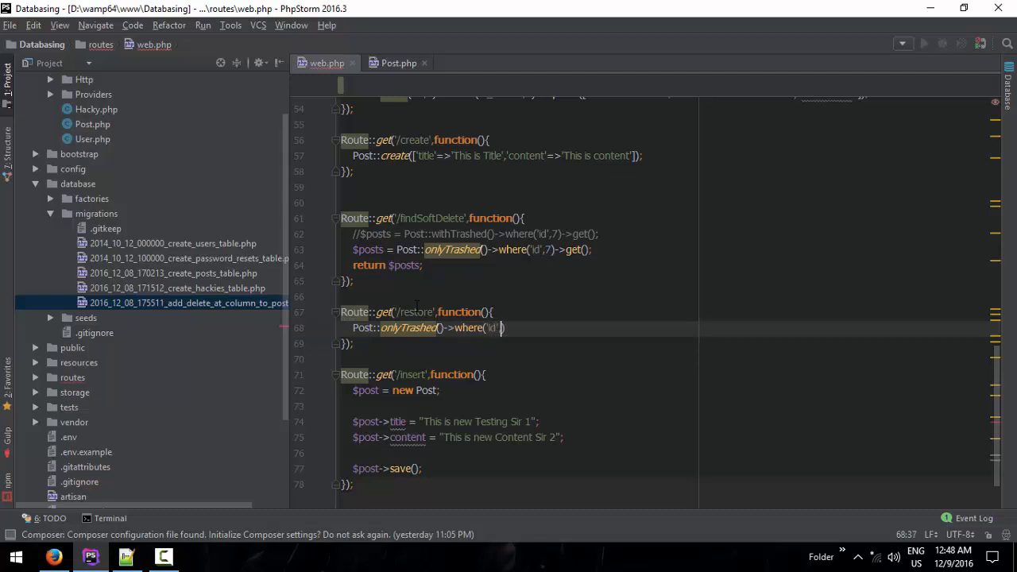
{"action": "left_click", "coordinate": [54, 556]}
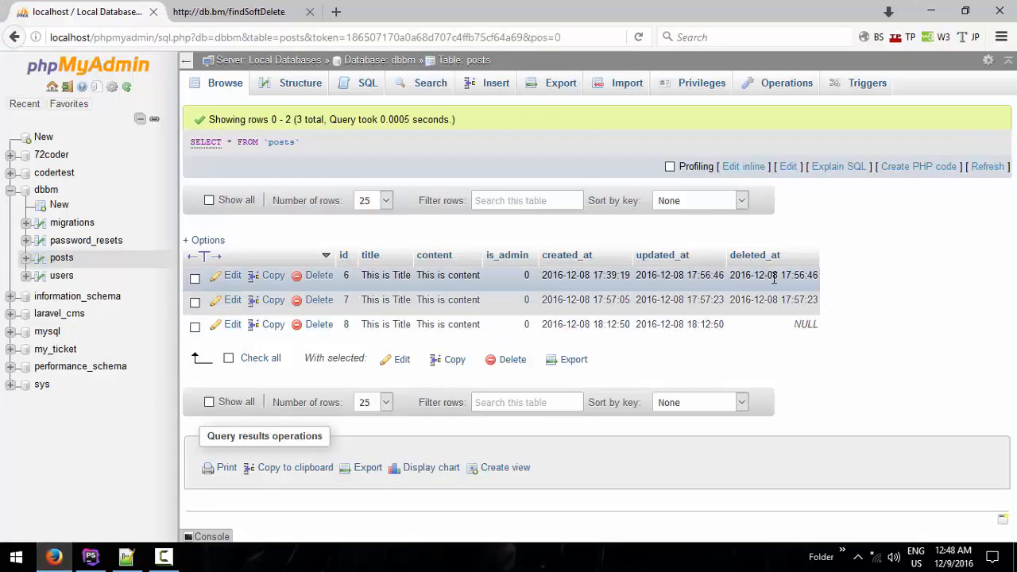
Step: Load db.bm/restore, read the BadMethodCallException for 'resotre', check deleted_at in phpMyAdmin, and return to PhpStorm
{"action": "left_click", "coordinate": [229, 11]}
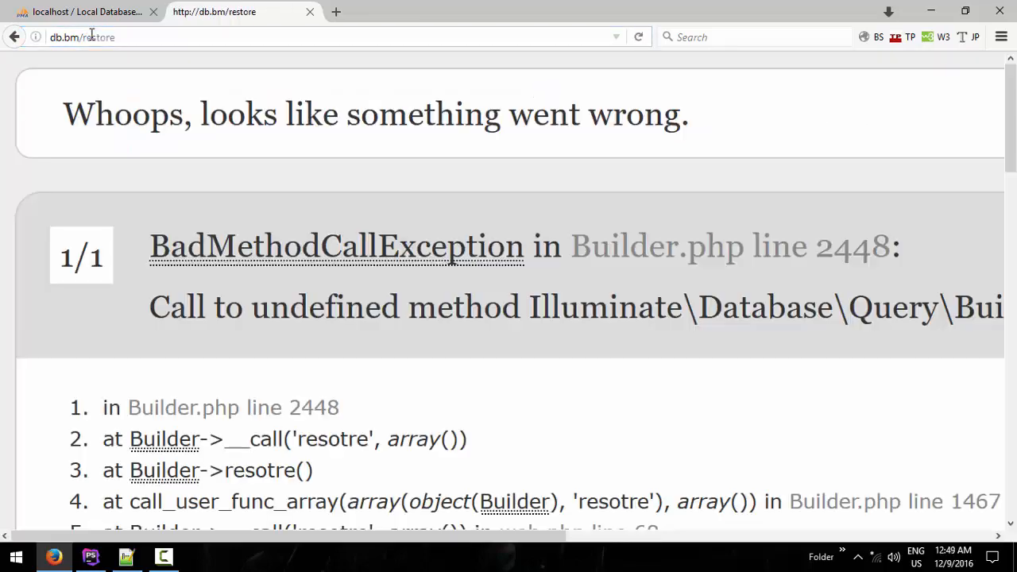
{"action": "scroll", "scroll_direction": "down", "scroll_amount": 3}
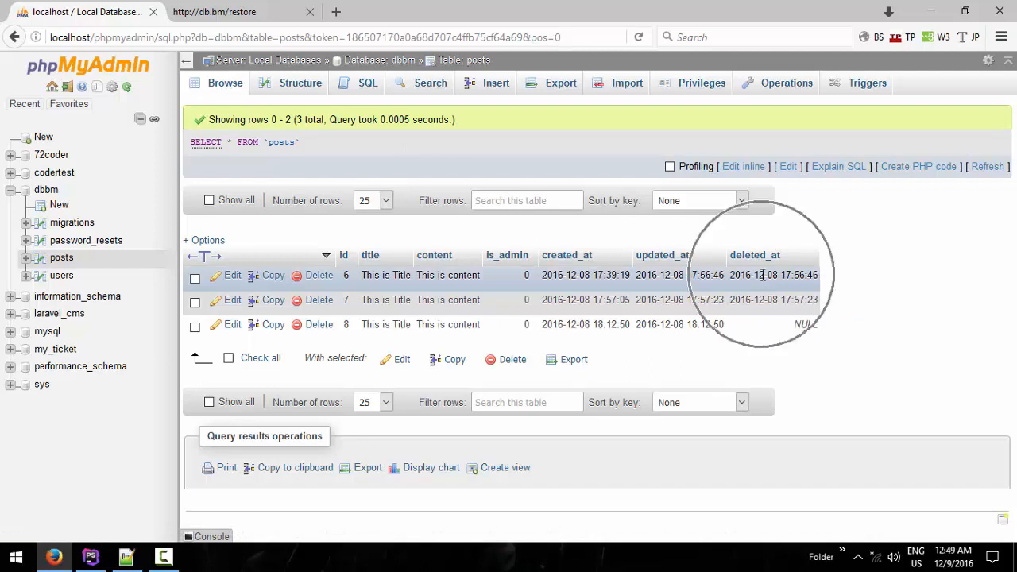
{"action": "left_click", "coordinate": [770, 275]}
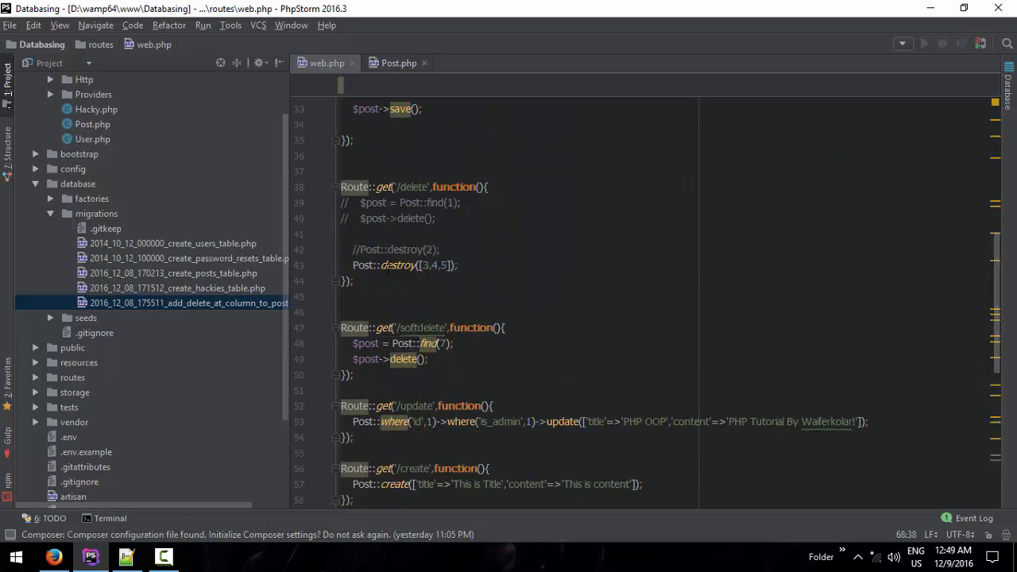
Step: Complete the route as Post::onlyTrashed()->where('is_admin',0)->restore() and reload the posts table to check
{"action": "scroll", "scroll_direction": "down", "scroll_amount": 3}
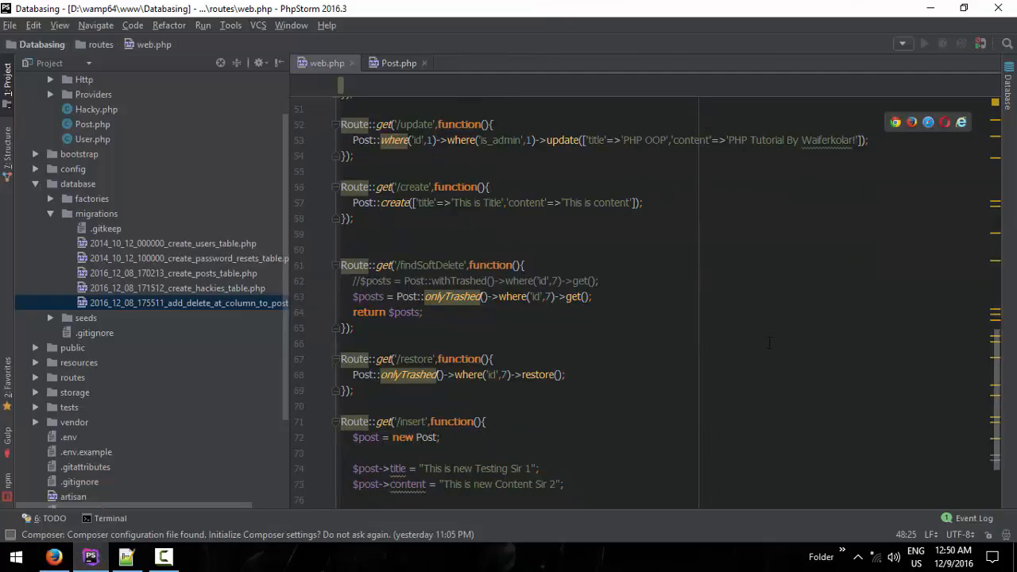
{"action": "scroll", "scroll_direction": "down", "scroll_amount": 3}
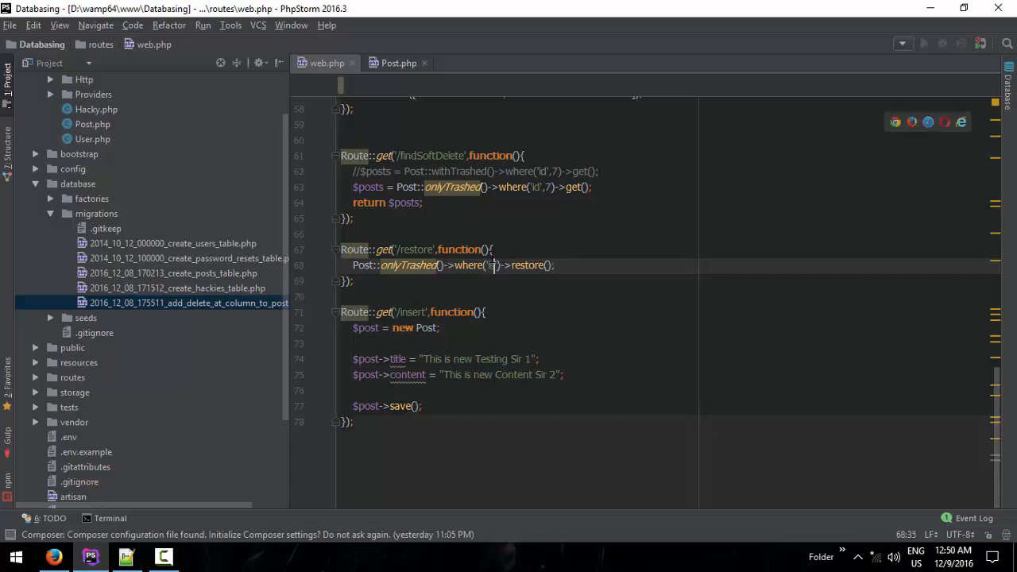
{"action": "type", "text": "is_admin"}
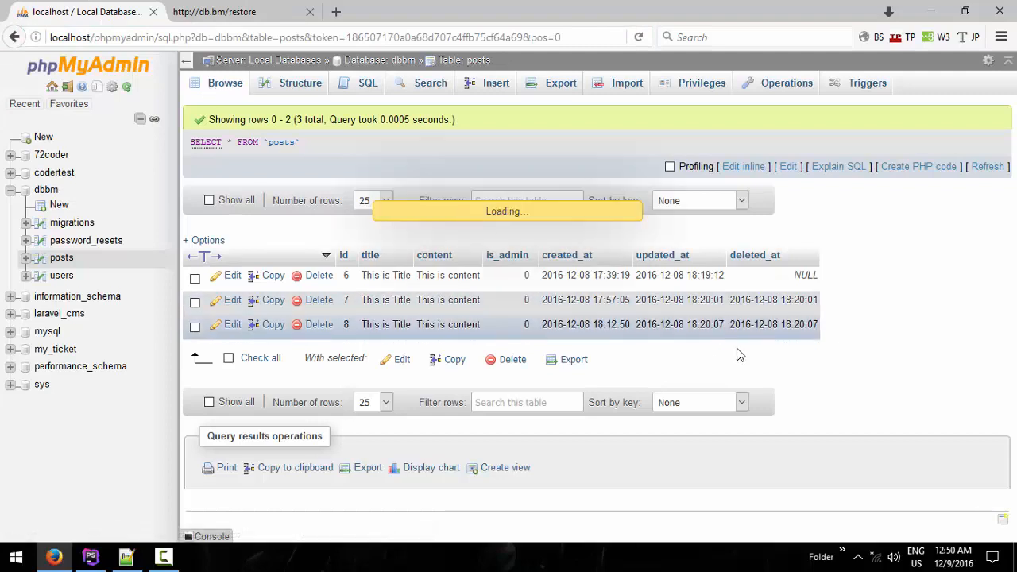
{"action": "left_click", "coordinate": [89, 556]}
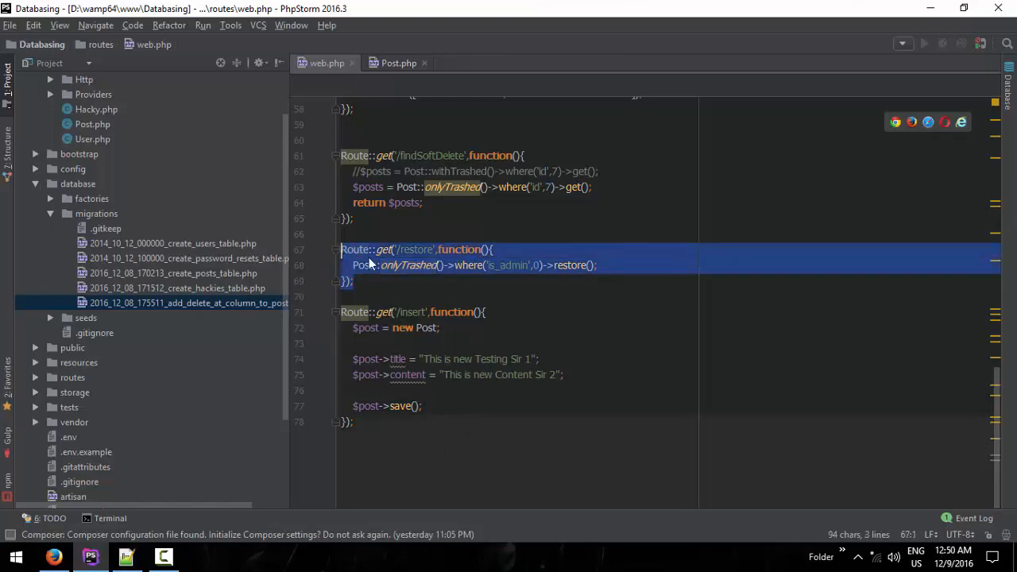
Step: Insert blank lines after the findSoftDelete route to make room for a new route
{"action": "left_click", "coordinate": [410, 279]}
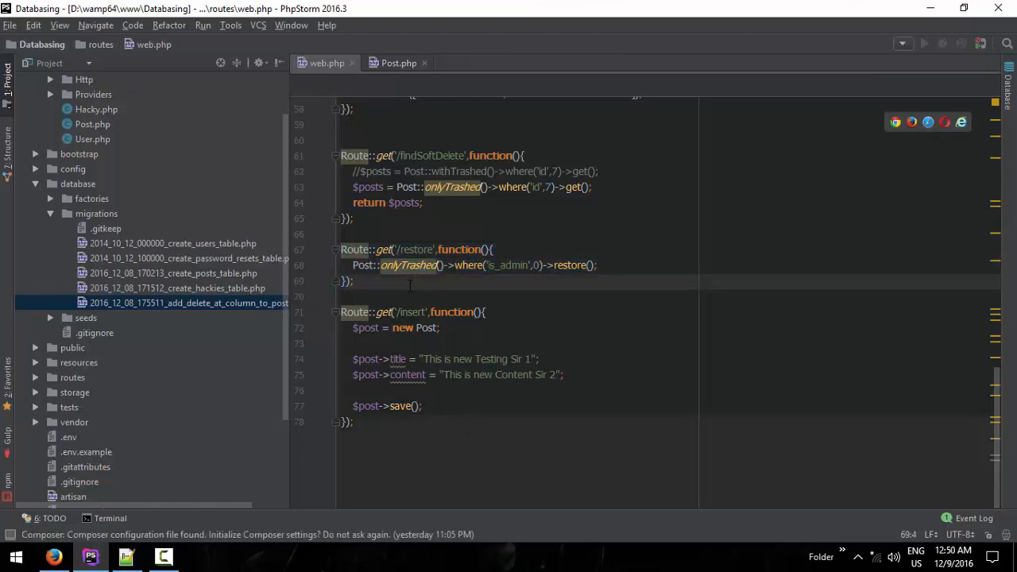
{"action": "key", "text": "enter"}
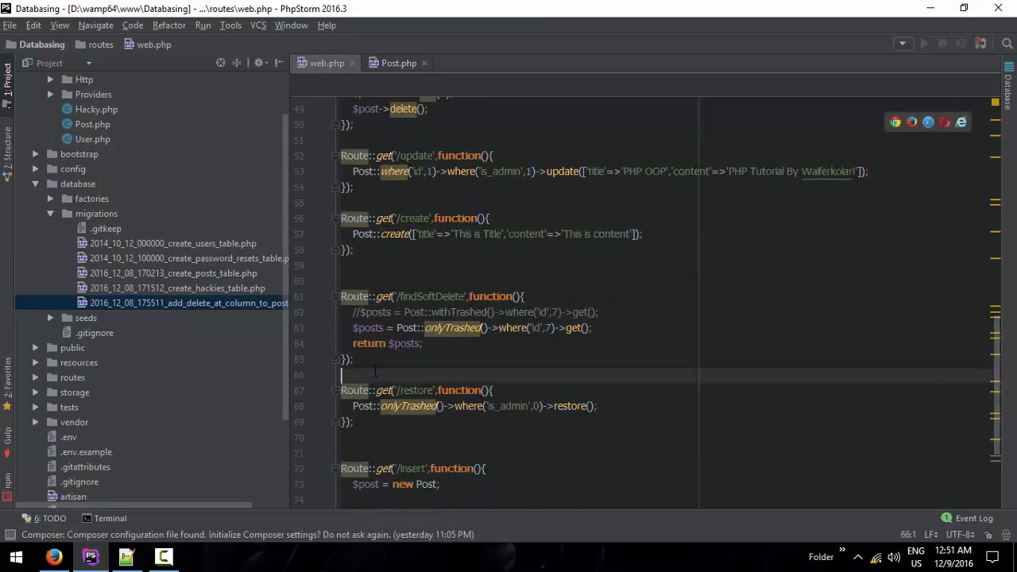
Step: Write Route::get('/forcedelete', ...) with Post::onlyTrashed()->where('id',8)
{"action": "type", "text": "Route::get('"}
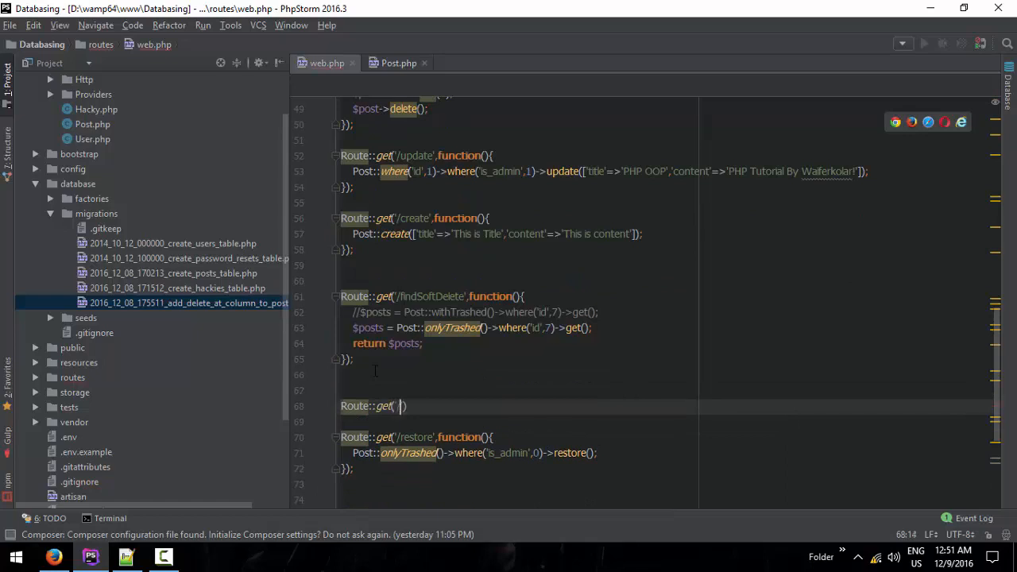
{"action": "type", "text": "/forcedelete"}
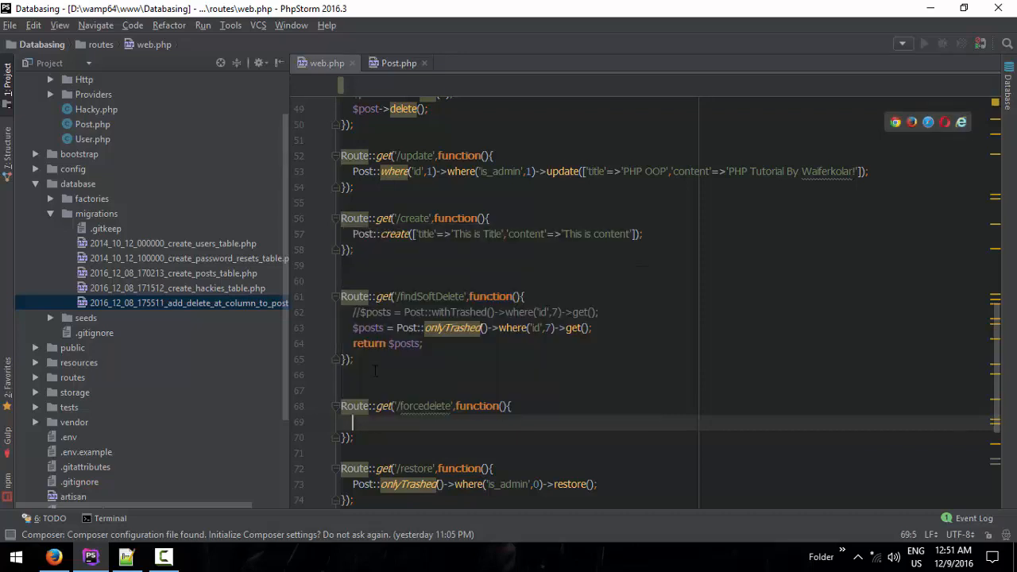
{"action": "type", "text": "Post::on"}
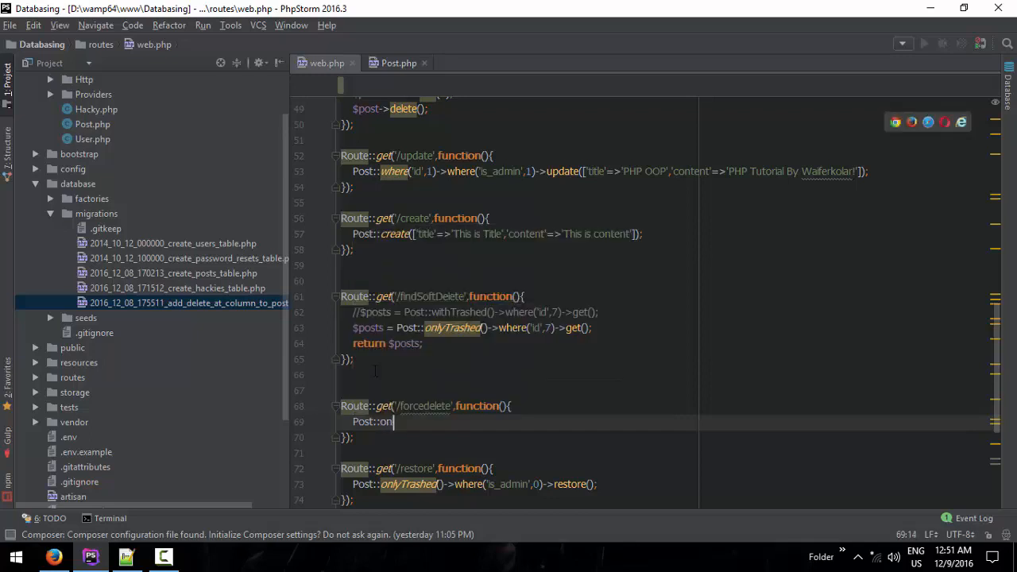
{"action": "type", "text": "lyTrashed()"}
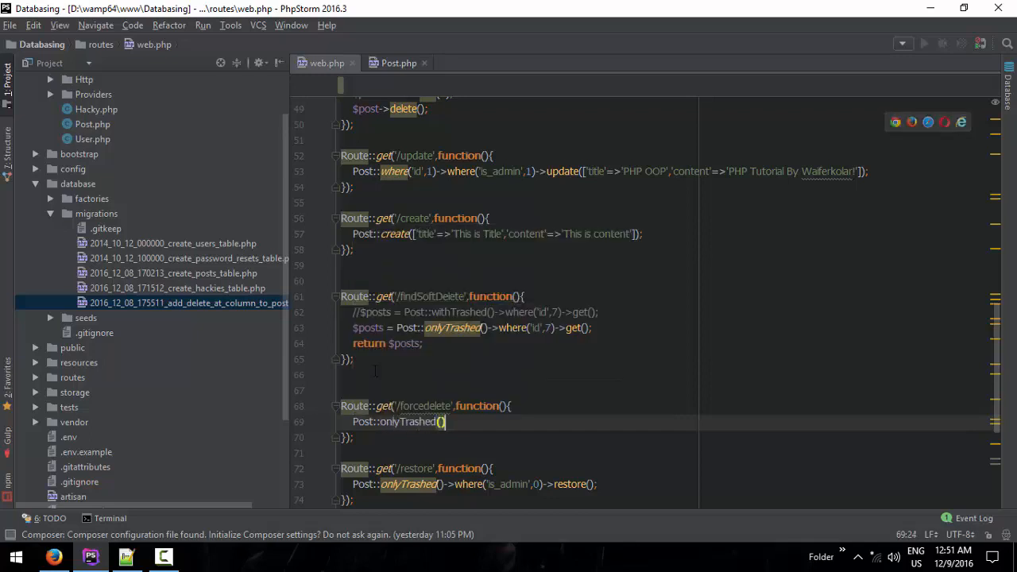
{"action": "type", "text": "->where"}
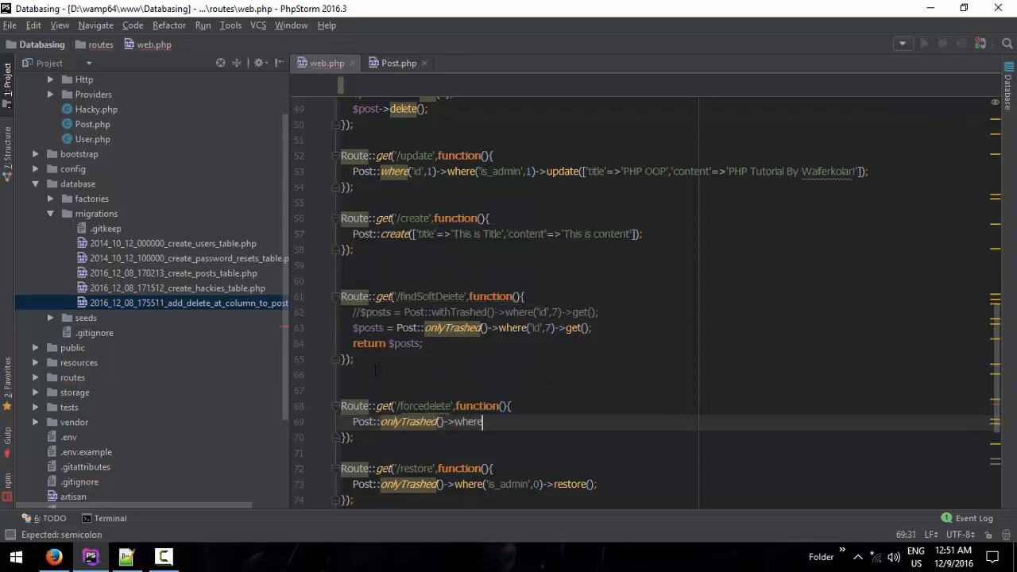
{"action": "type", "text": "('id')"}
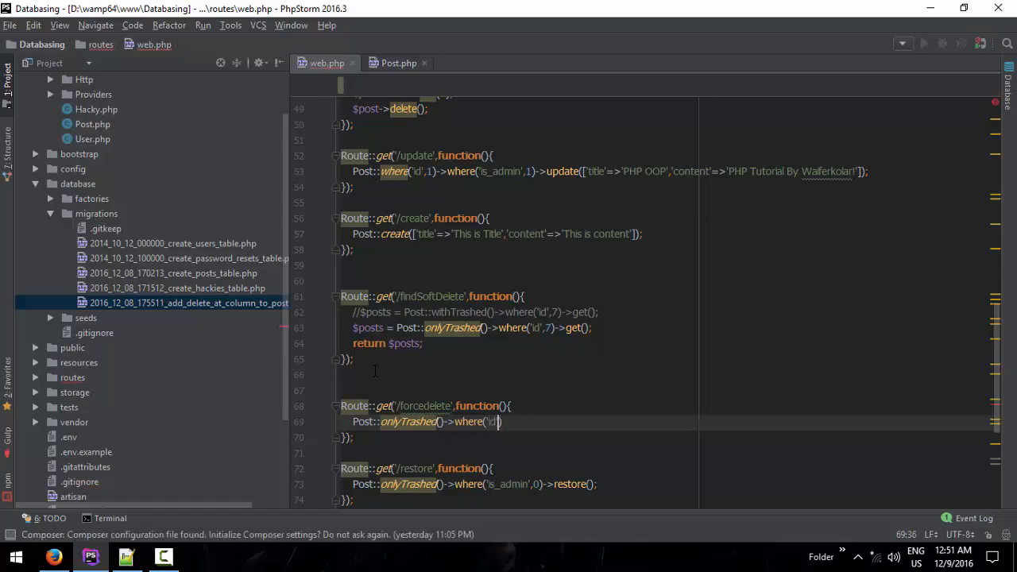
{"action": "type", "text": "8"}
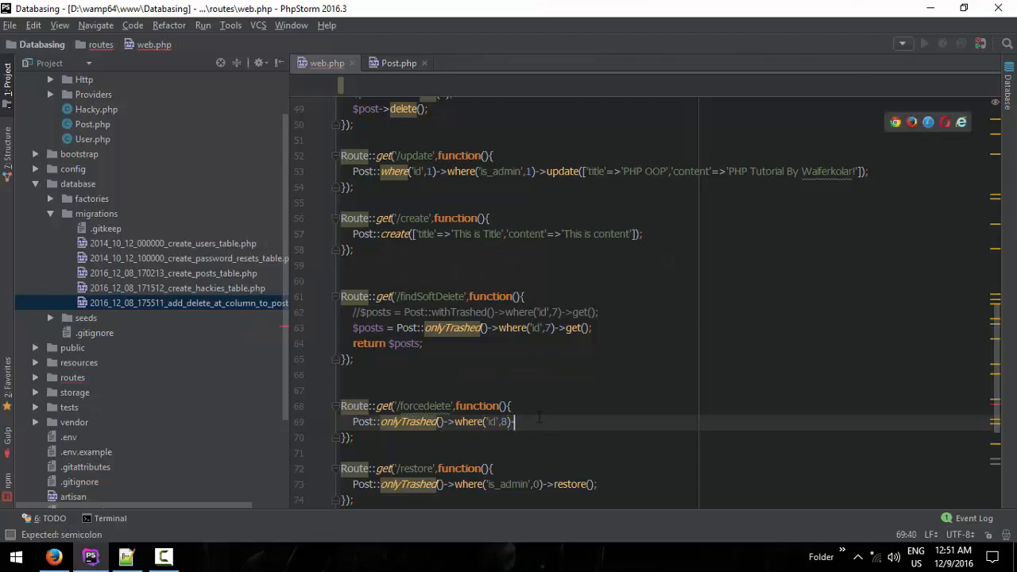
Step: Append the ->forcedelte() call, see the misspelled-method exception in Firefox, and return to web.php
{"action": "type", "text": "->for"}
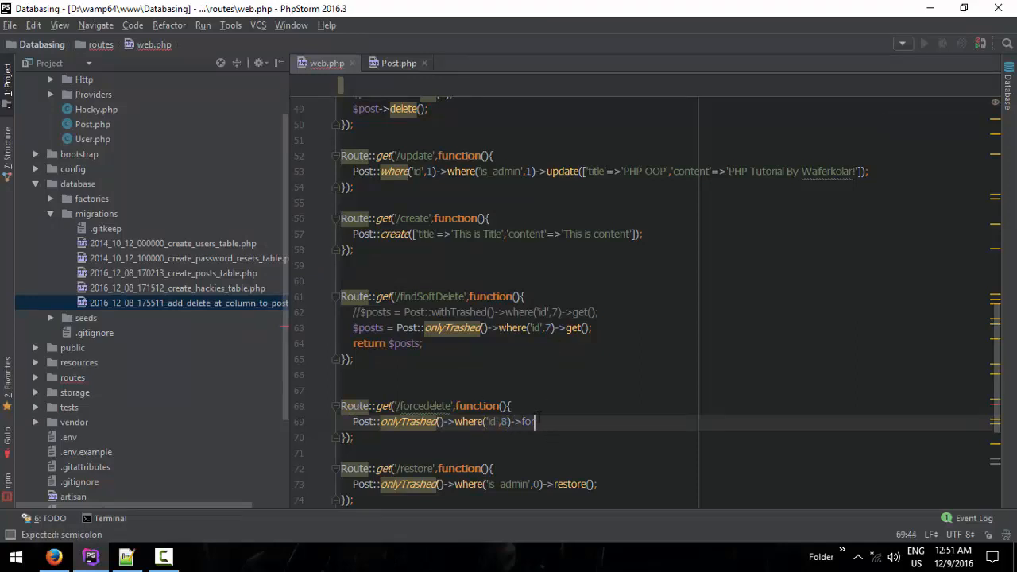
{"action": "type", "text": "cedelte"}
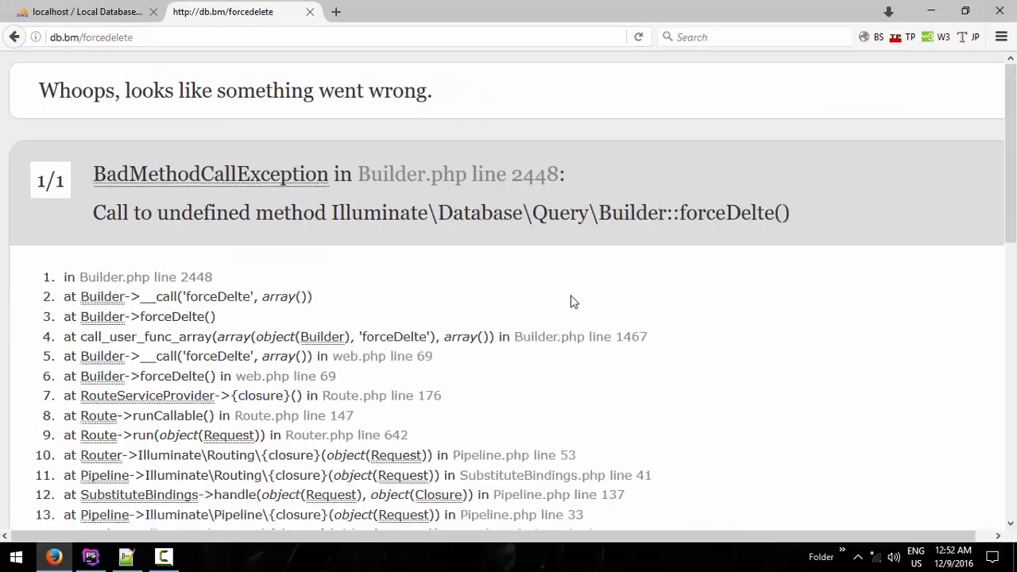
{"action": "scroll", "scroll_direction": "down", "scroll_amount": 3}
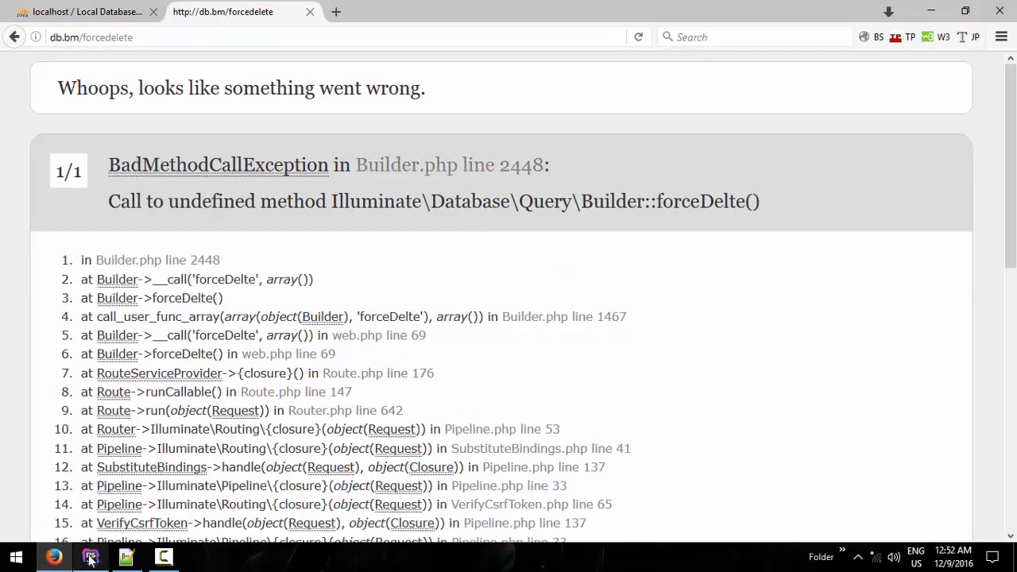
{"action": "left_click", "coordinate": [89, 557]}
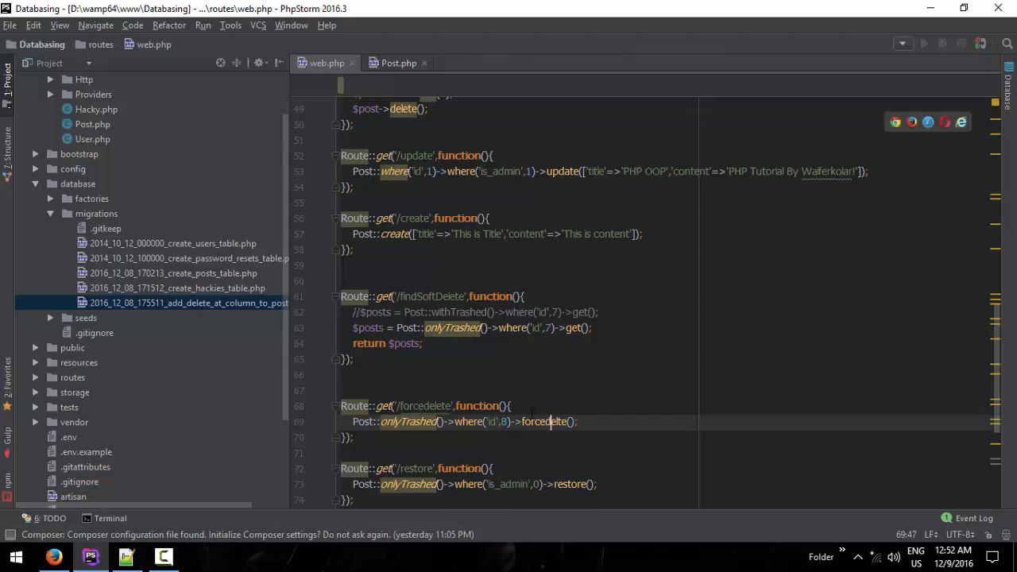
{"action": "mouse_move", "coordinate": [709, 483]}
{"action": "type", "text": "Dele"}
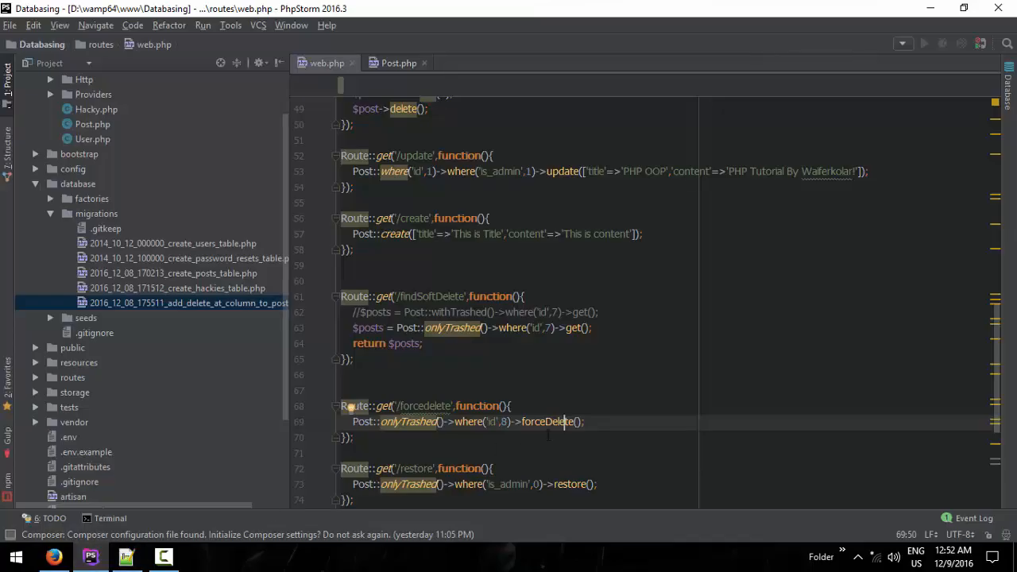
Step: Correct 'forcedelte' to forceDelete() in the forcedelete route and save
{"action": "scroll", "scroll_direction": "down", "scroll_amount": 3}
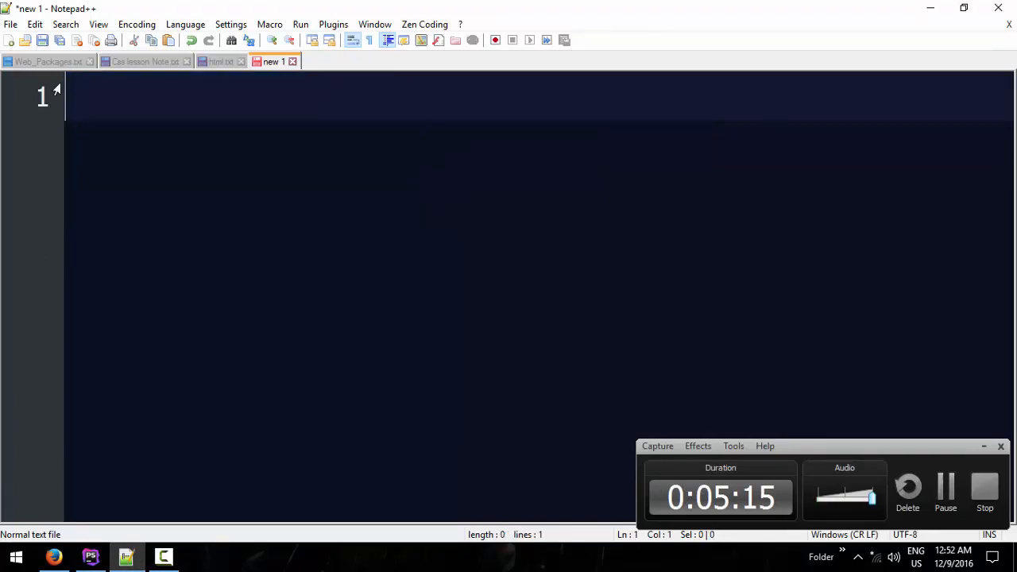
Step: Write 'Eloquent => ORM' in the new Notepad++ tab, then scroll through web.php in PhpStorm
{"action": "type", "text": "Eloquent =>"}
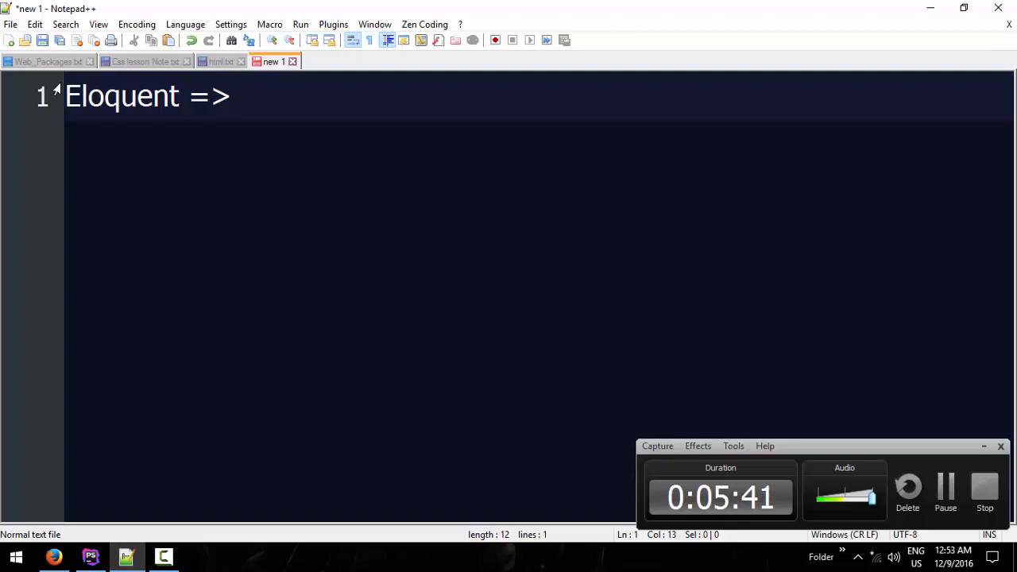
{"action": "mouse_move", "coordinate": [957, 453]}
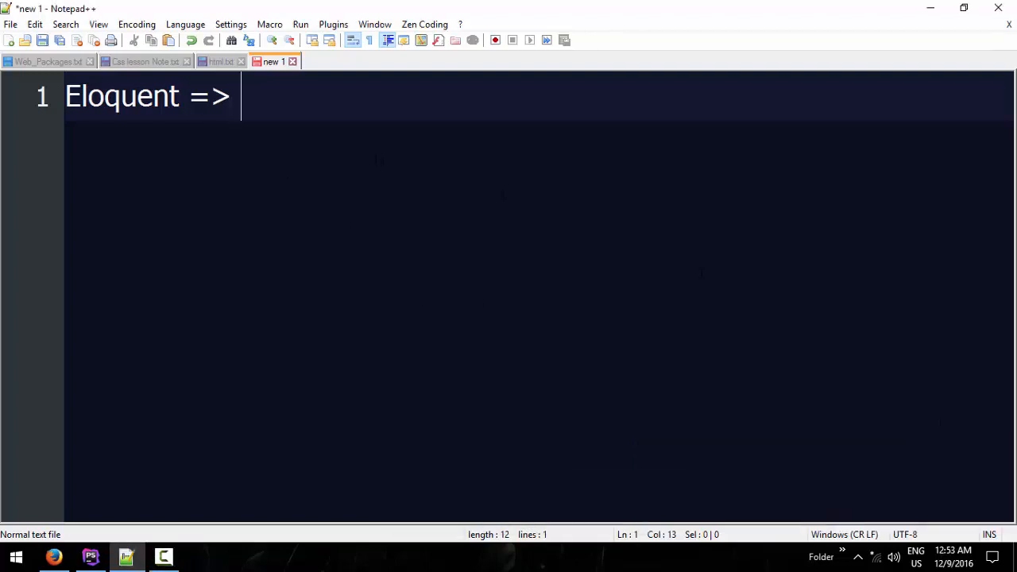
{"action": "type", "text": "ORM"}
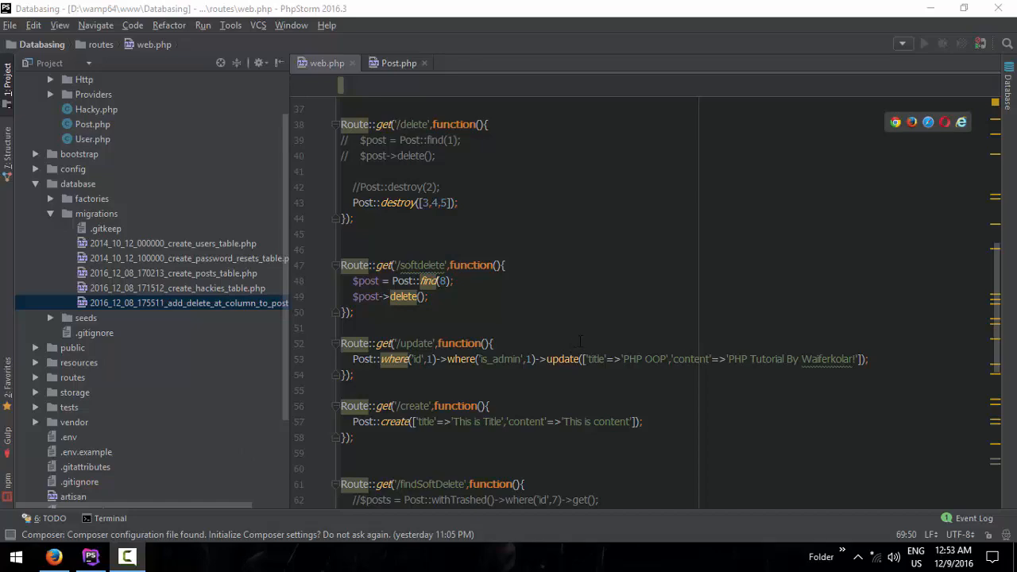
{"action": "scroll", "scroll_direction": "down", "scroll_amount": 3}
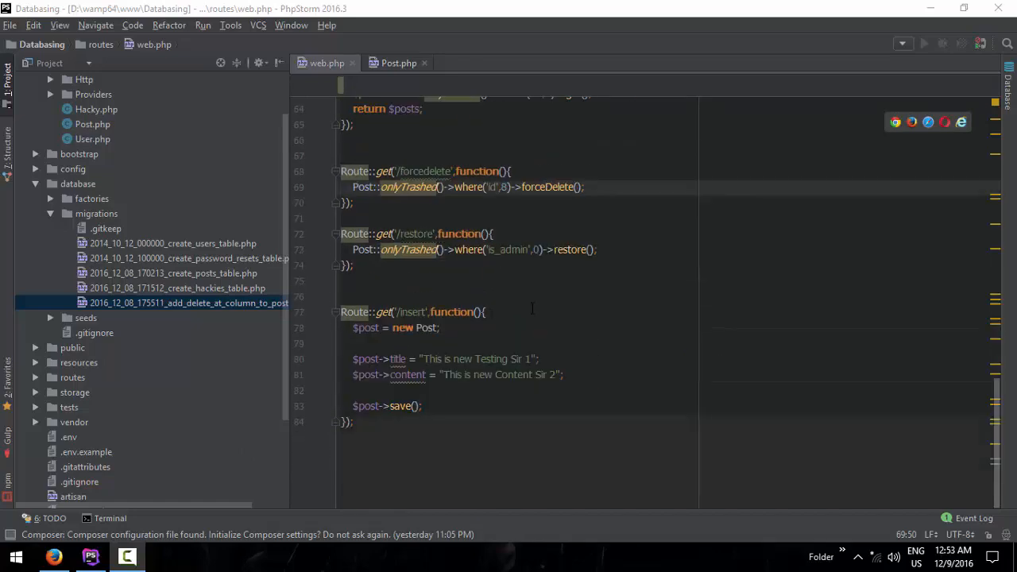